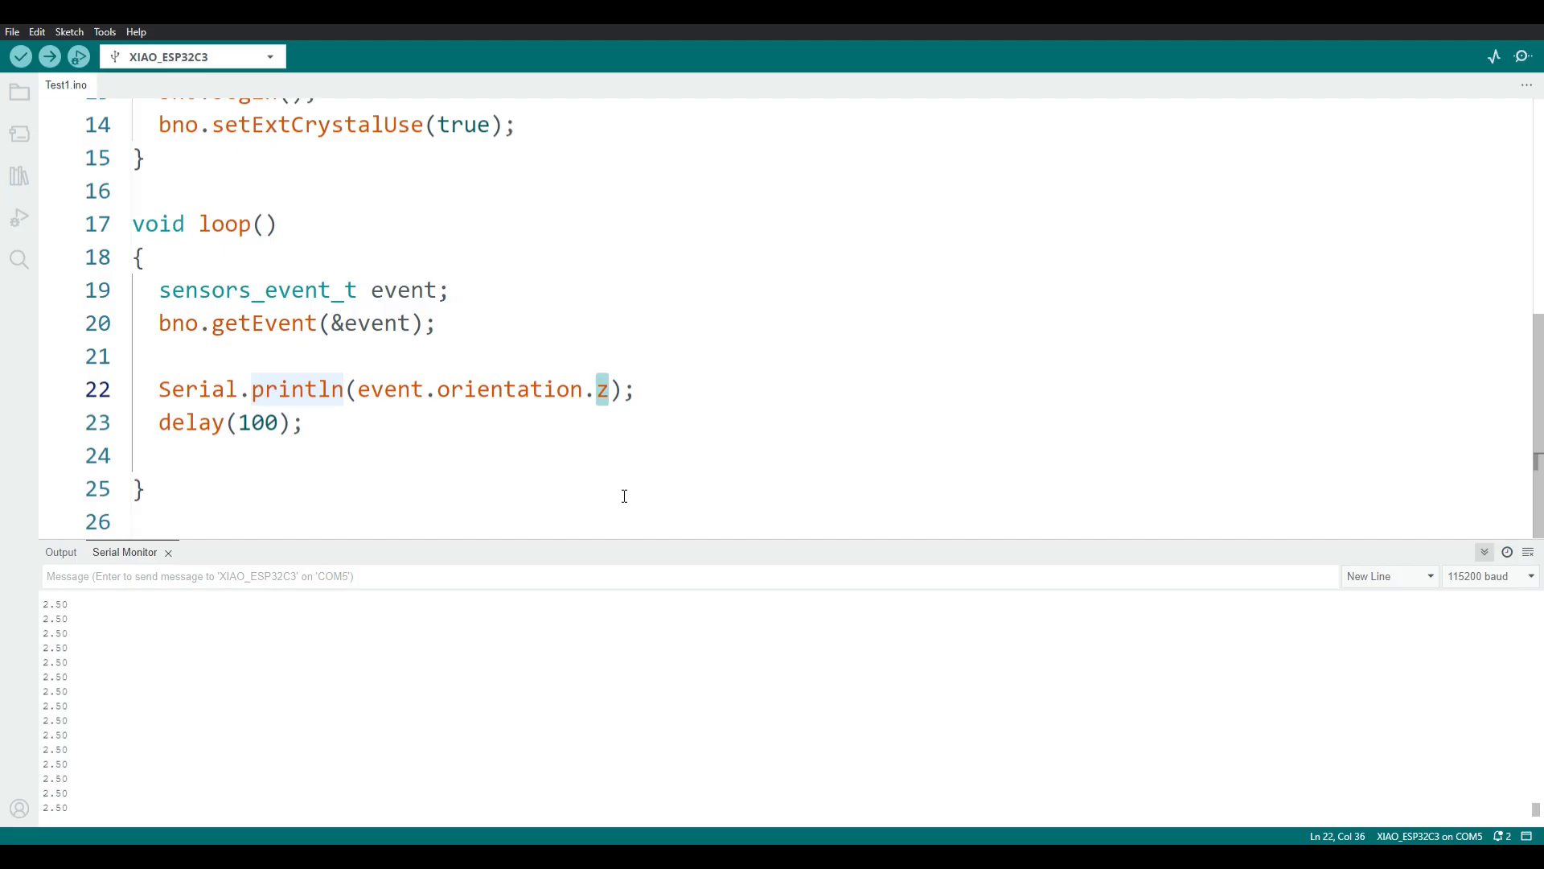
- Upload the sketch printing event.orientation.y to the XIAO_ESP32C3
click(50, 57)
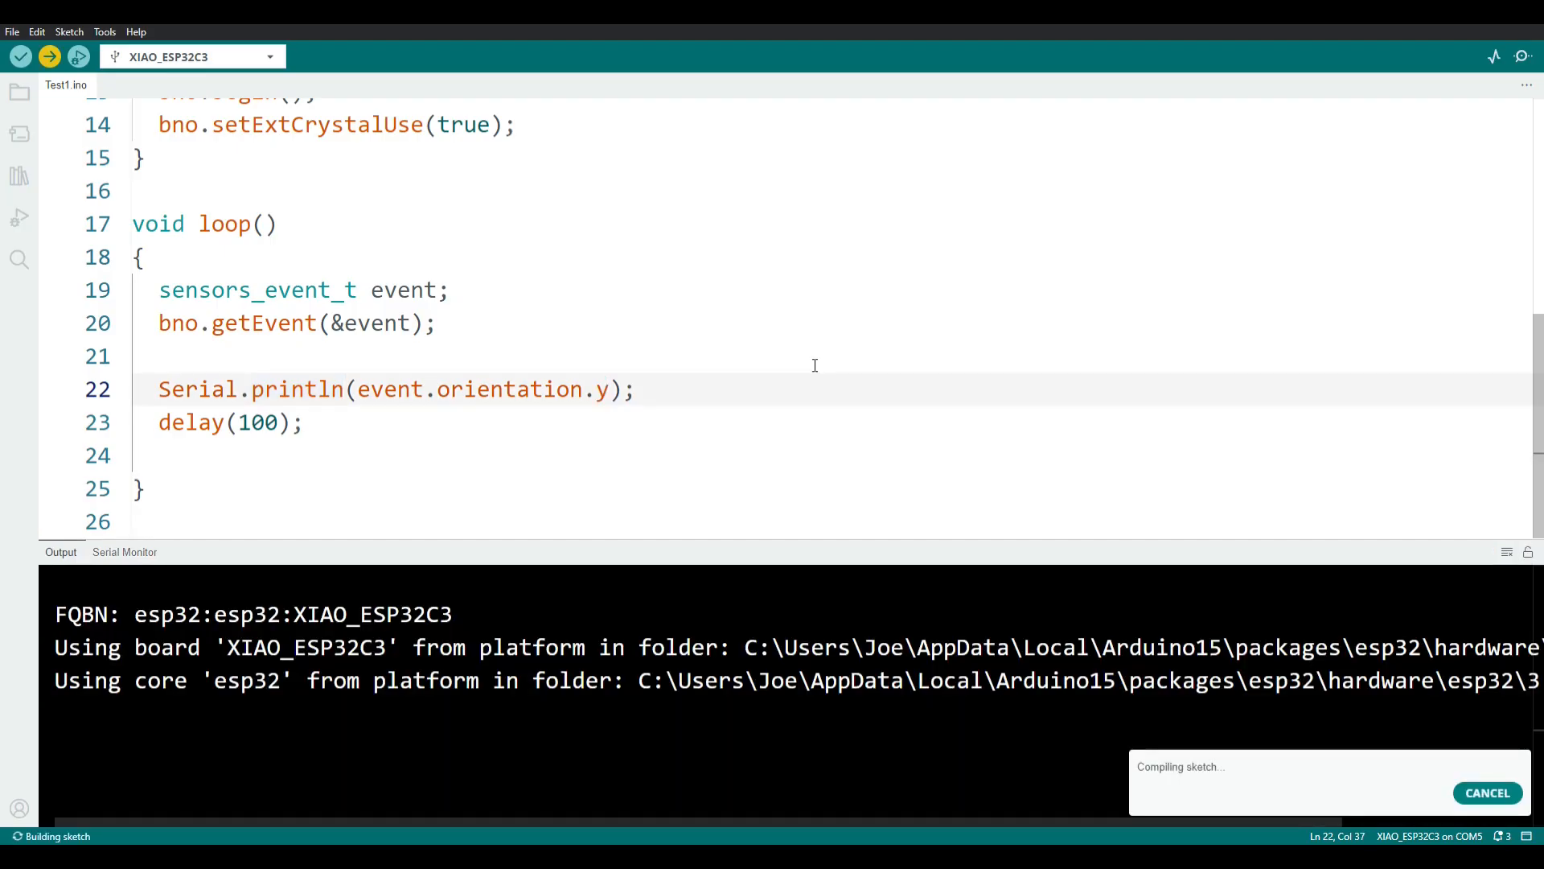